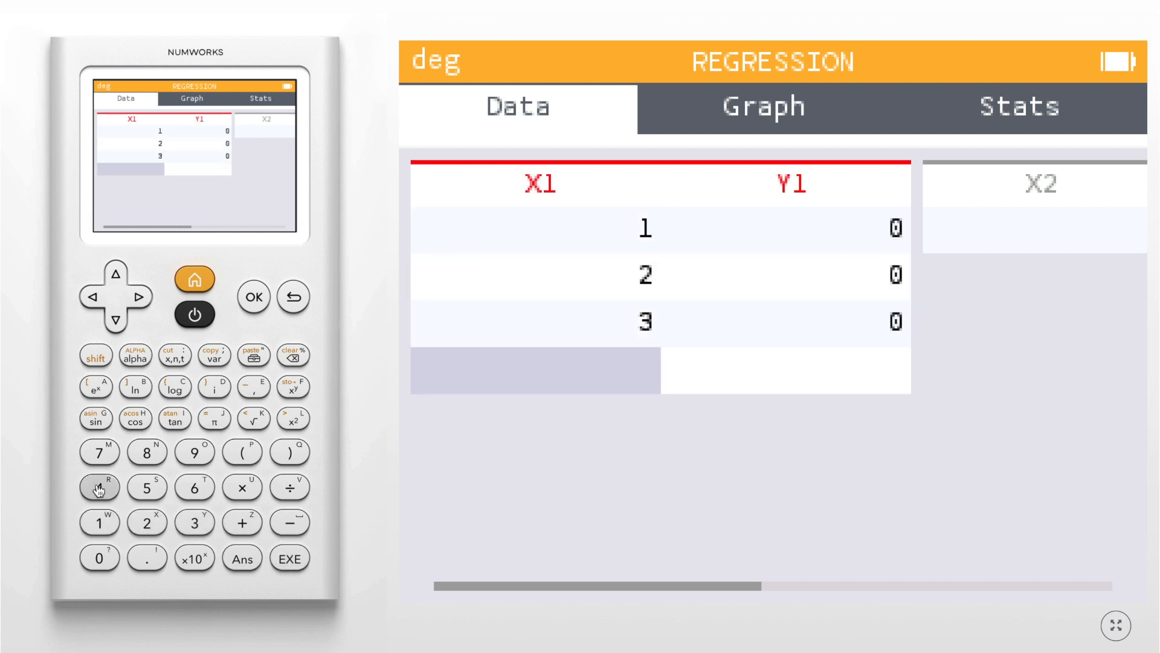
- Enter 5 into the X1 column, continuing the sequence 1 through 7
type("5")
left_click(786, 276)
type("2")
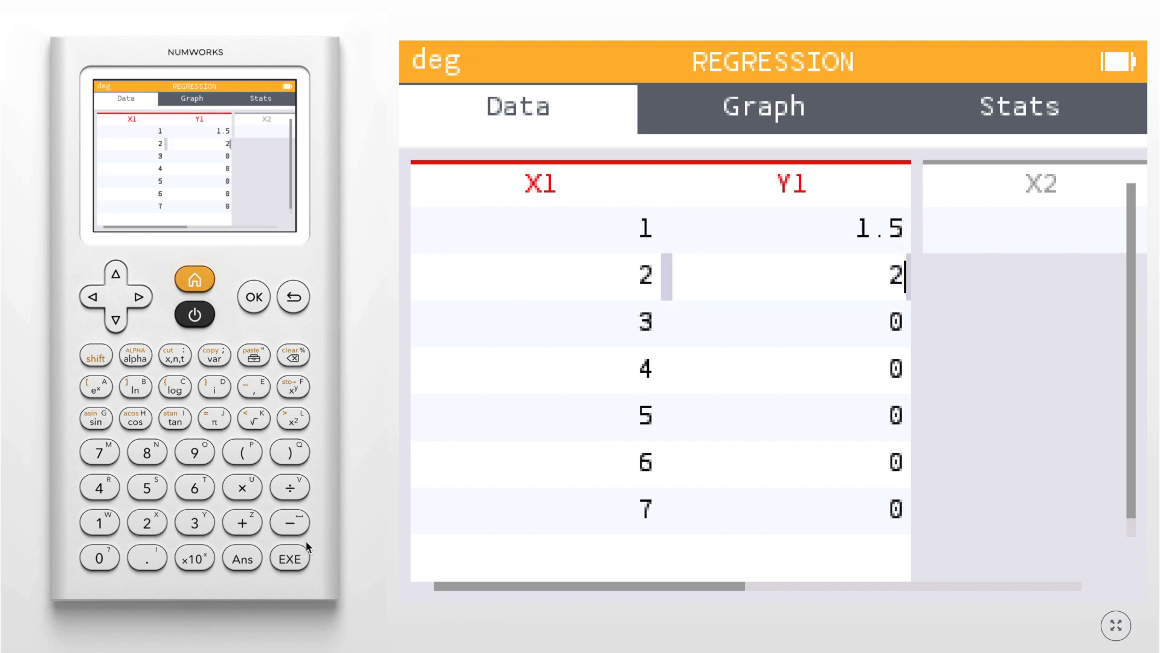
- Confirm a Y1 entry while filling 1.5, 2, 3.5, 2, 5.5, 2, 8 against X1 1–7
left_click(146, 488)
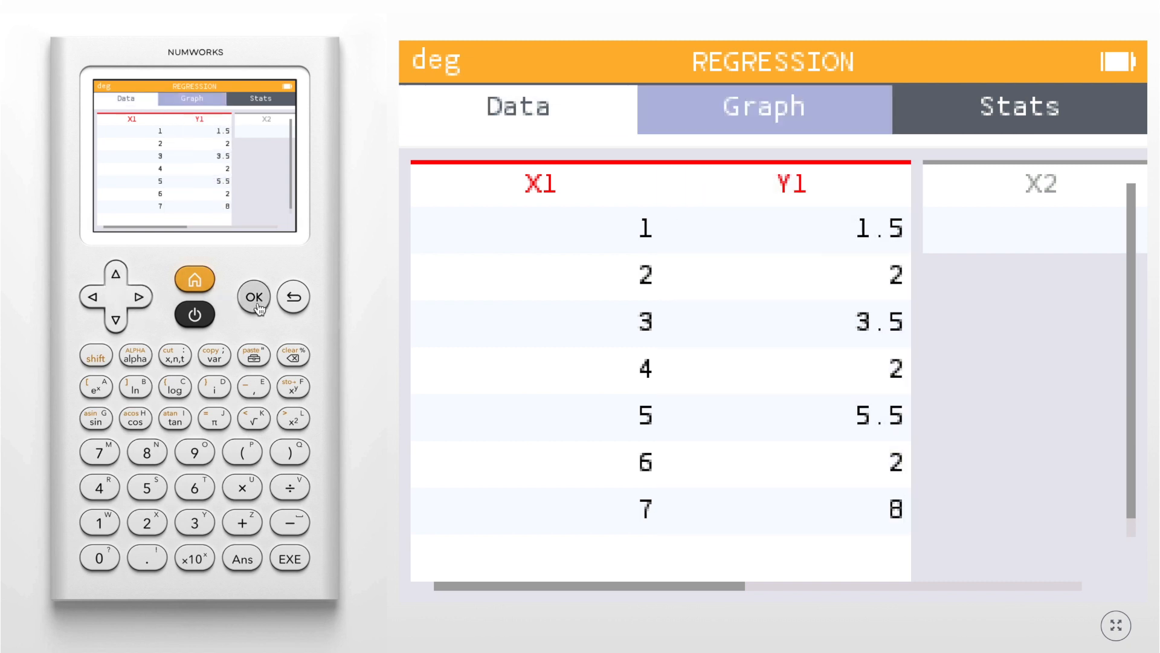
- Display the Graph: seven scatter points with fitted line y=0.7678571x+0.4285714, r2=0.4716837
left_click(764, 108)
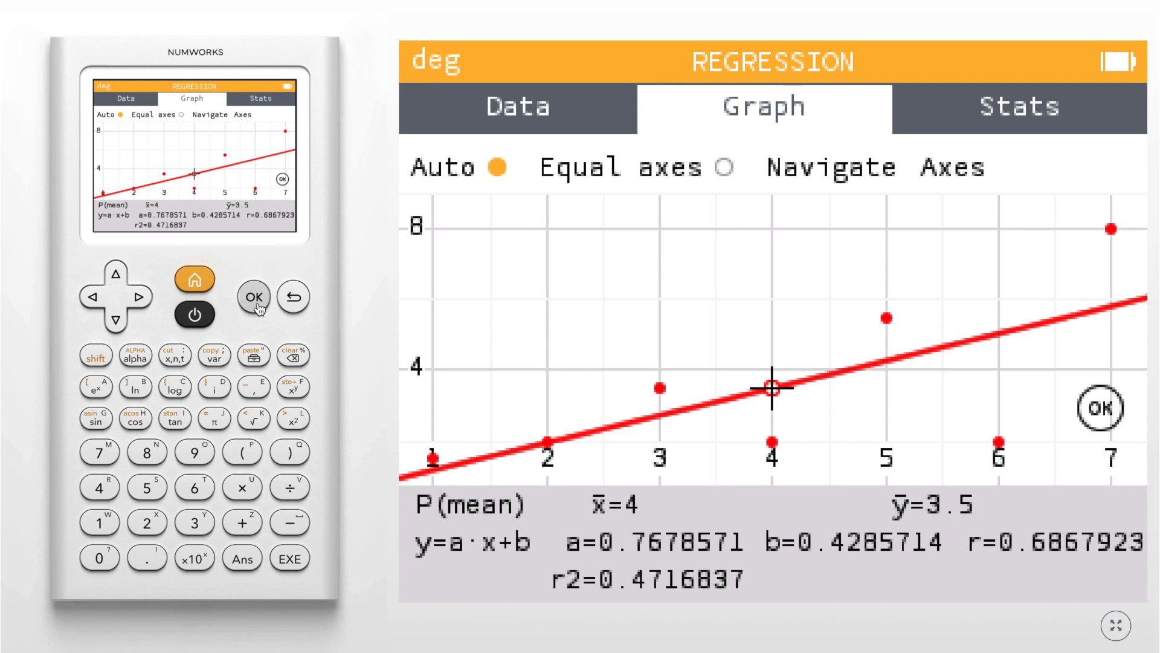
mouse_move(862, 530)
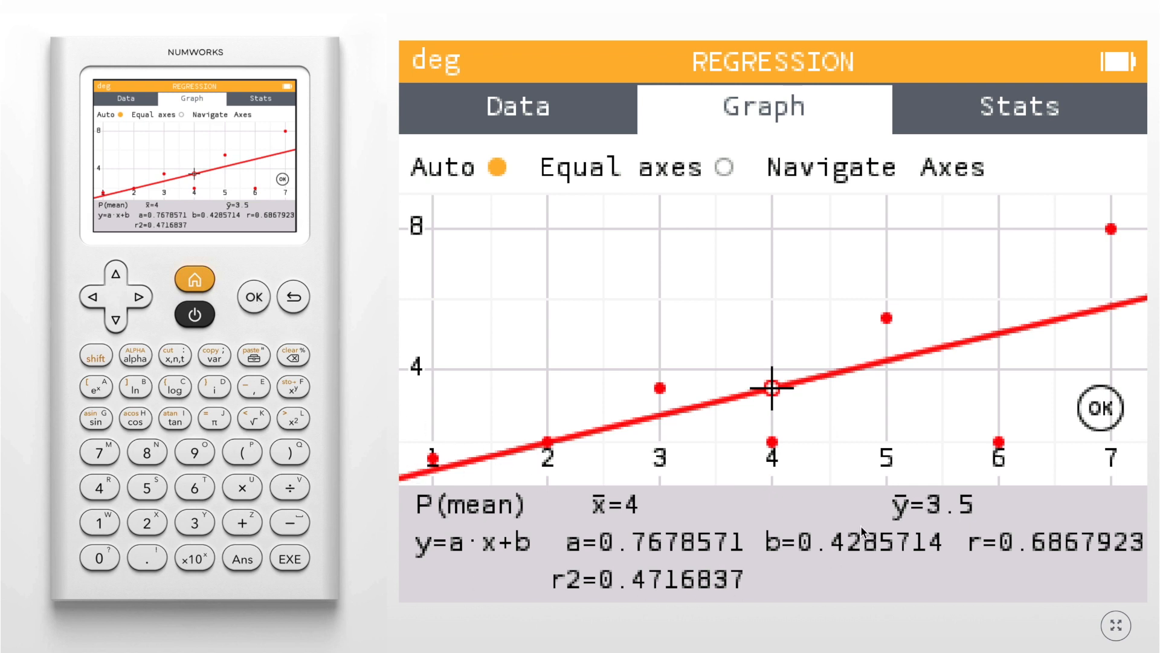
mouse_move(424, 560)
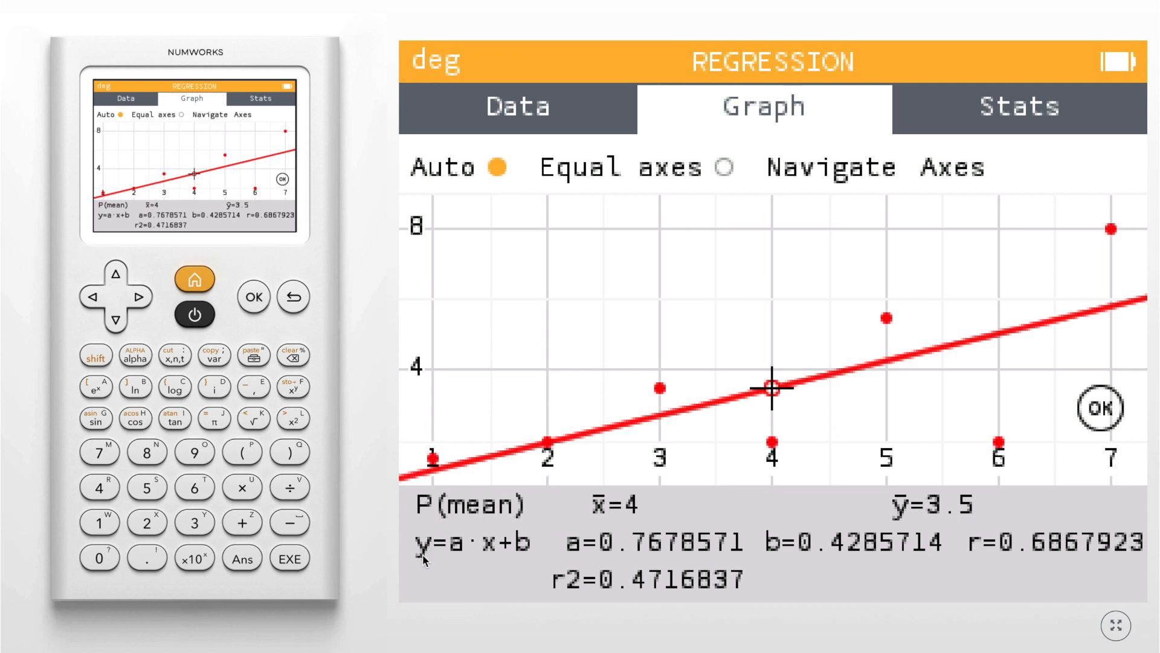
mouse_move(436, 560)
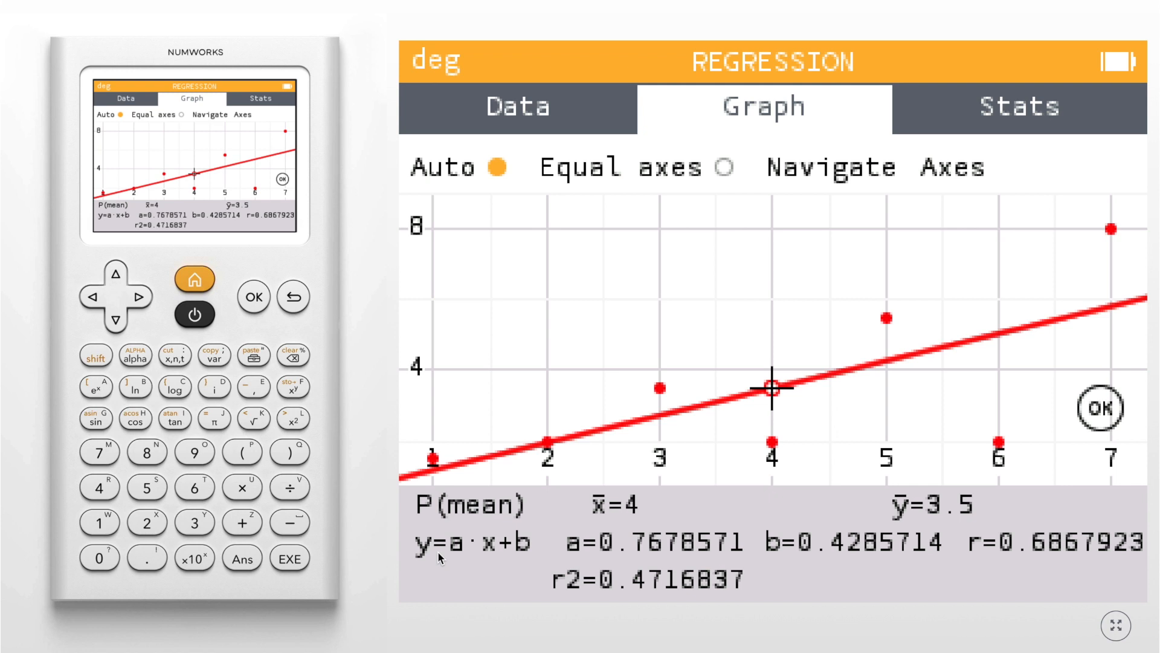